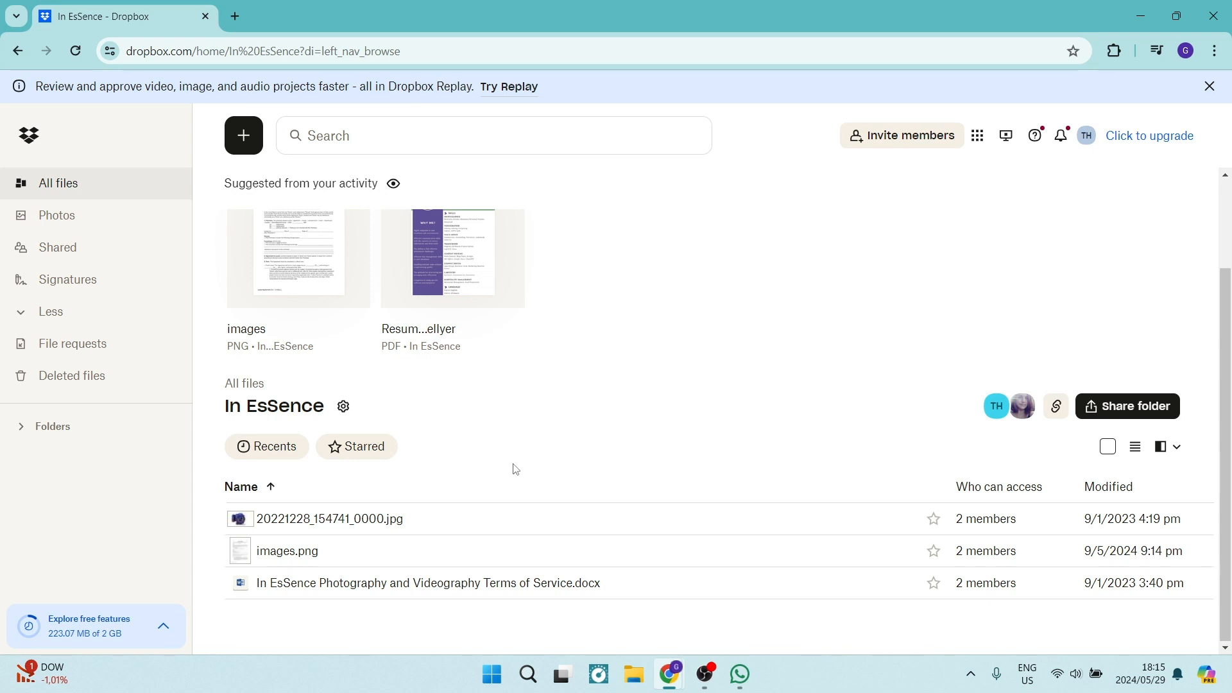
mouse_move(530, 453)
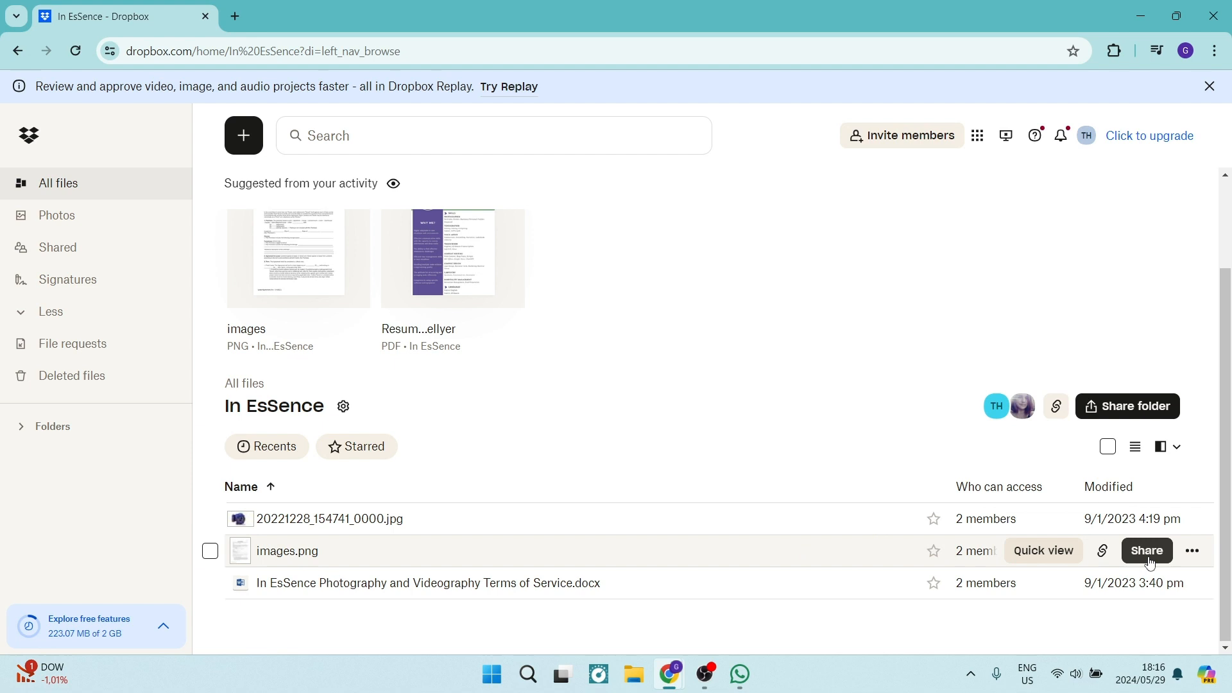
Share images.png via 'Create and copy link', then bring up WhatsApp to send it
left_click(1042, 551)
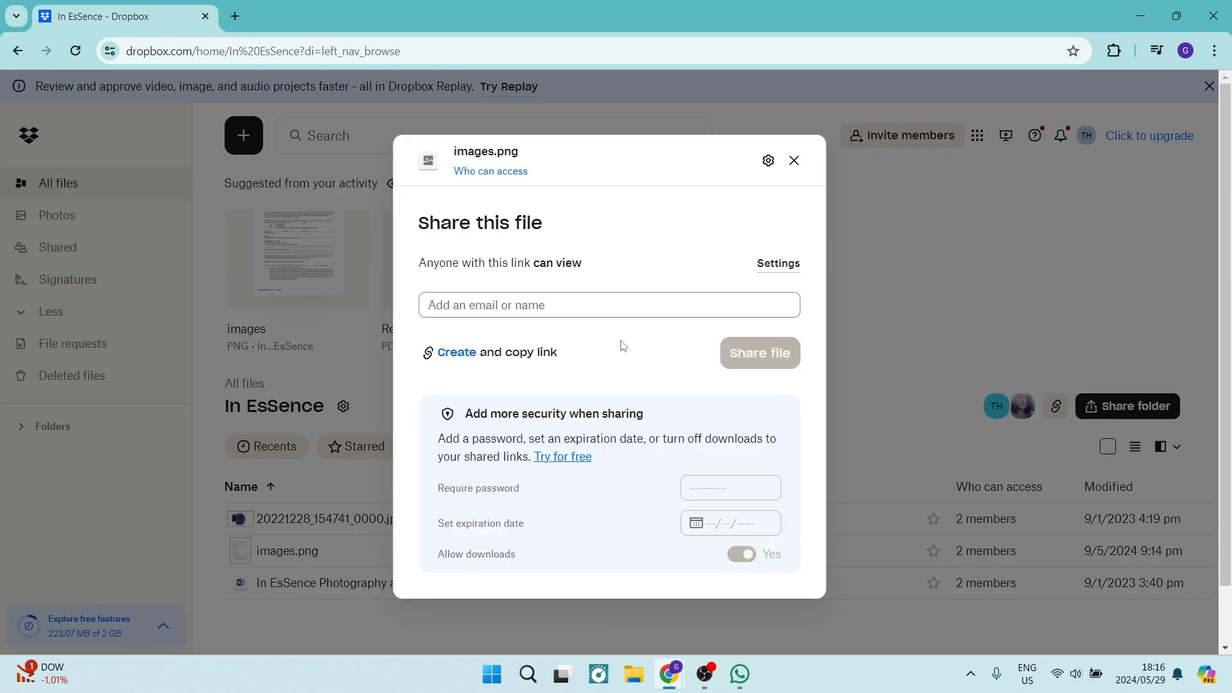
mouse_move(574, 392)
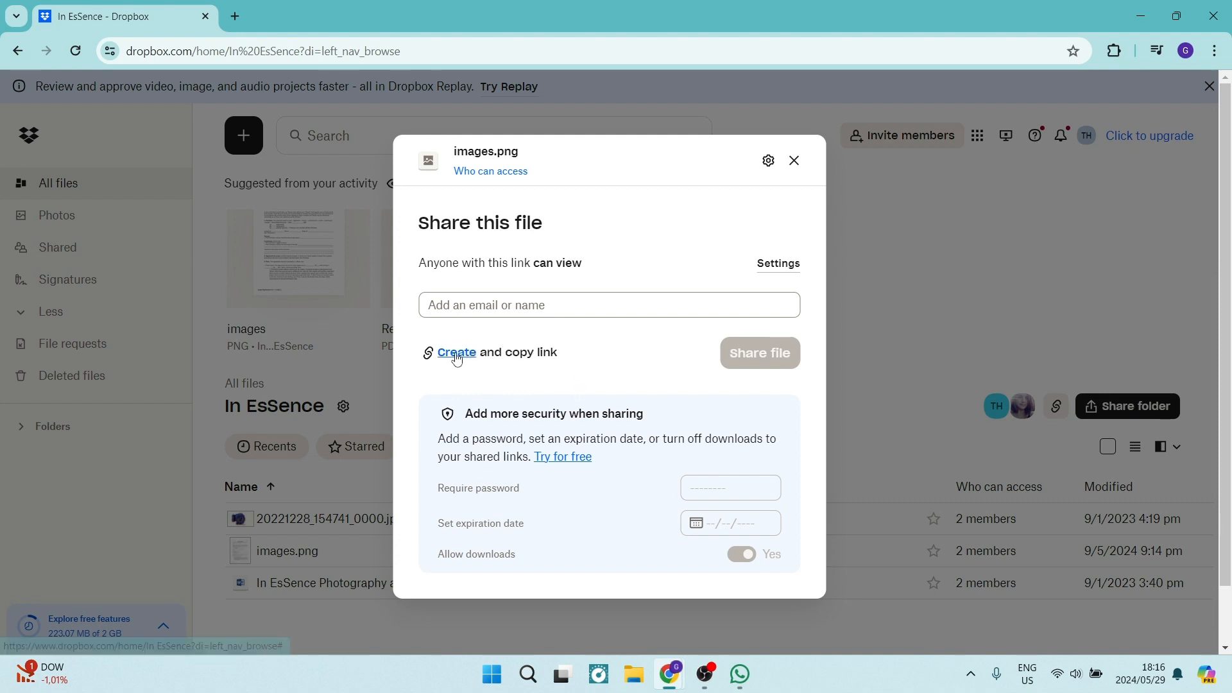
left_click(456, 352)
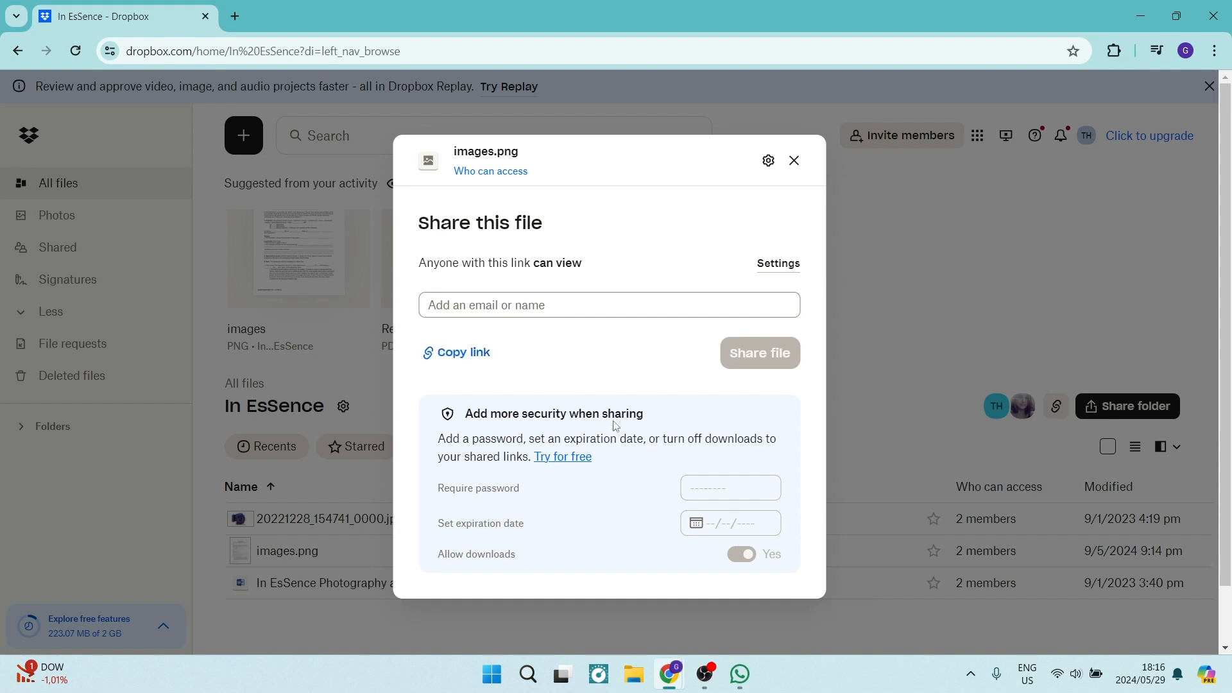
mouse_move(655, 397)
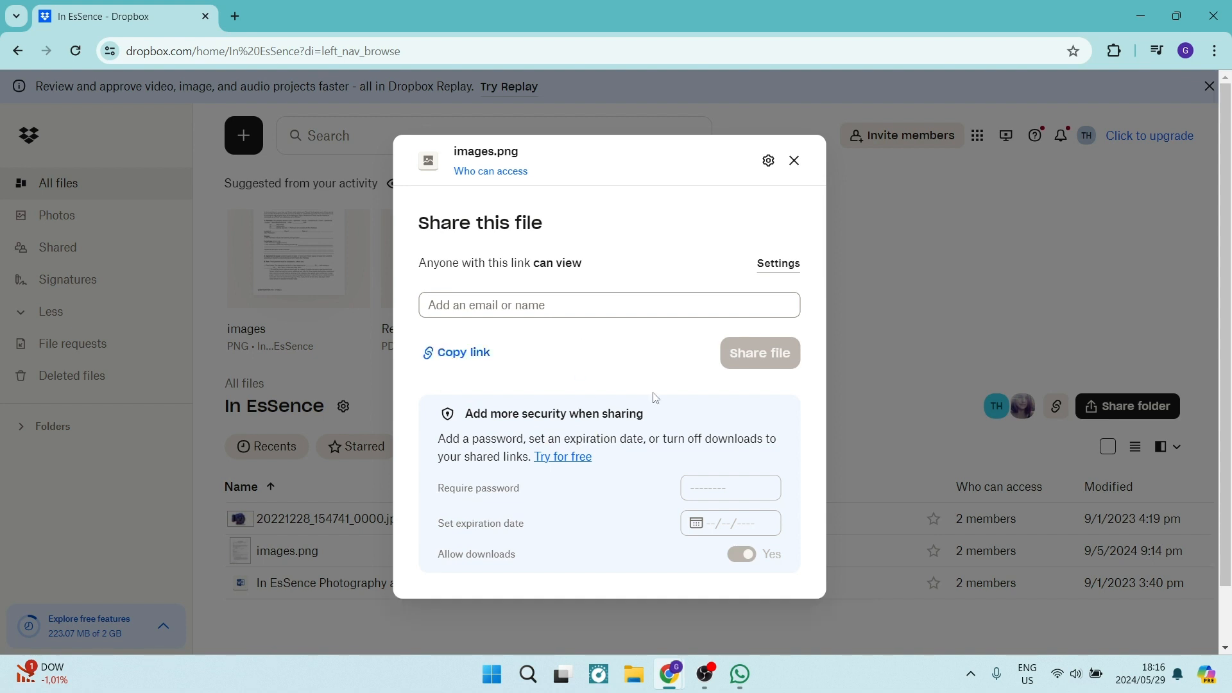
left_click(738, 673)
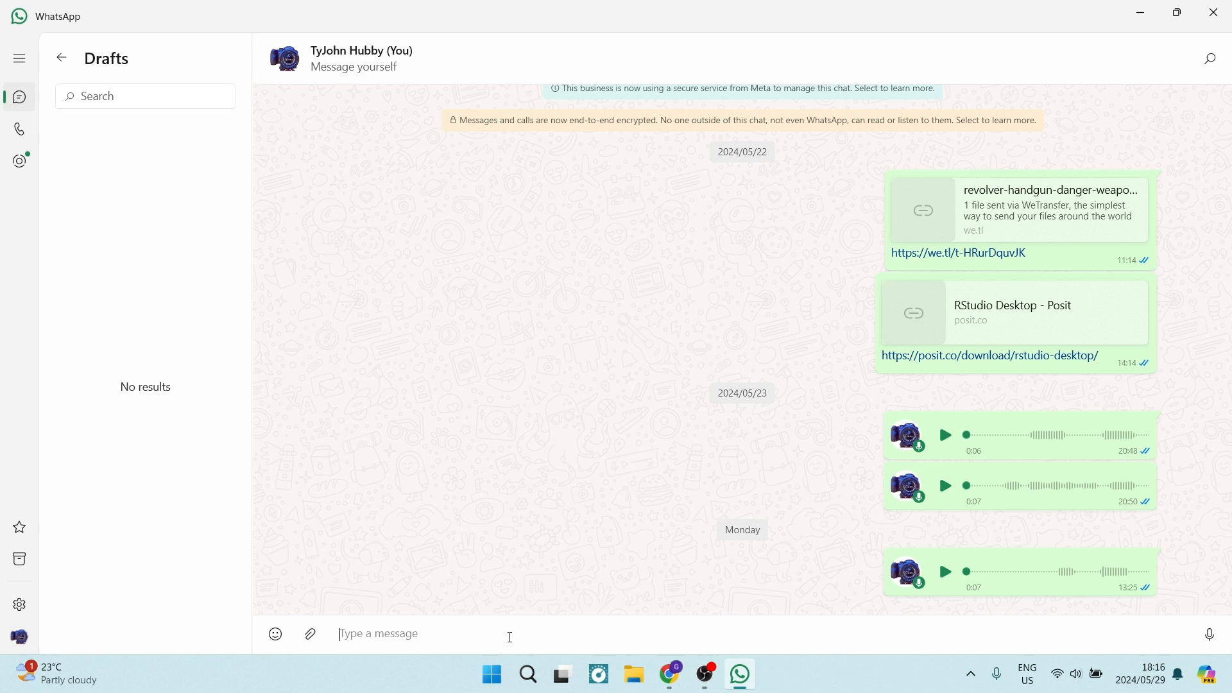
Paste and send the Dropbox images.png link in the self-chat, then open it
type("https://www.dropbox.com/scl/fi/vcxt4pipt1r0liqfdqcow/images.png?rlkey=kn1zrzwbvbu0pg3wnvp7555ma&st=5qryc2b1&dl=0")
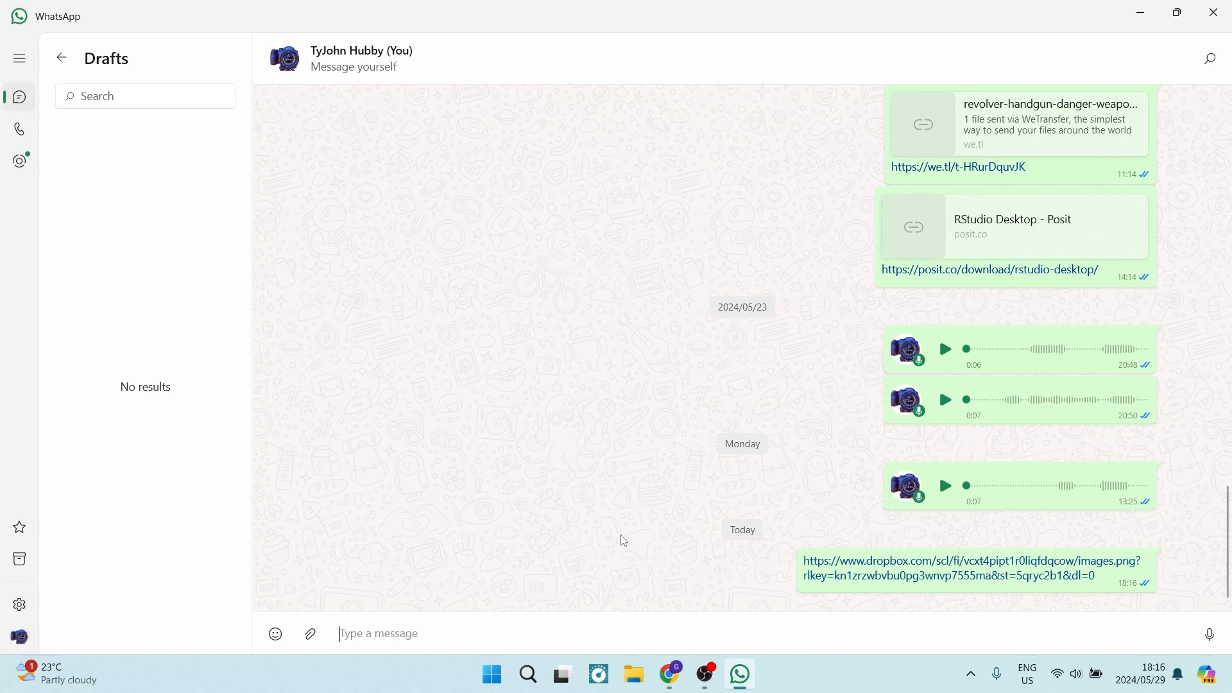
mouse_move(957, 589)
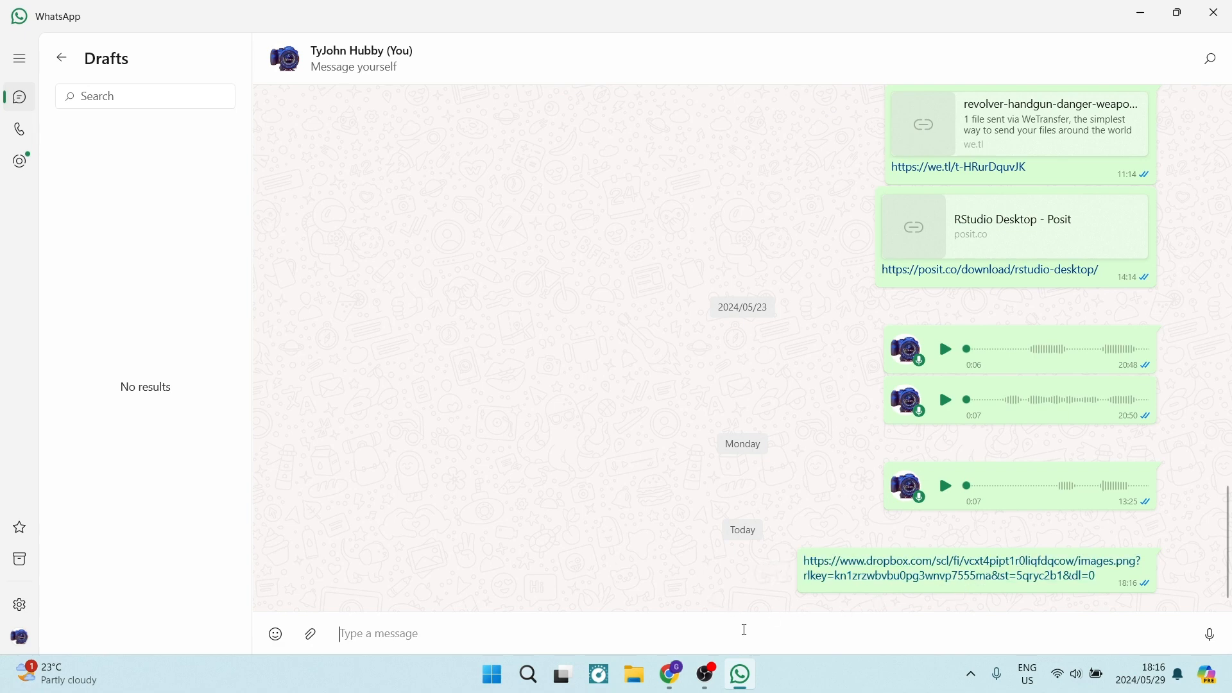
left_click(971, 567)
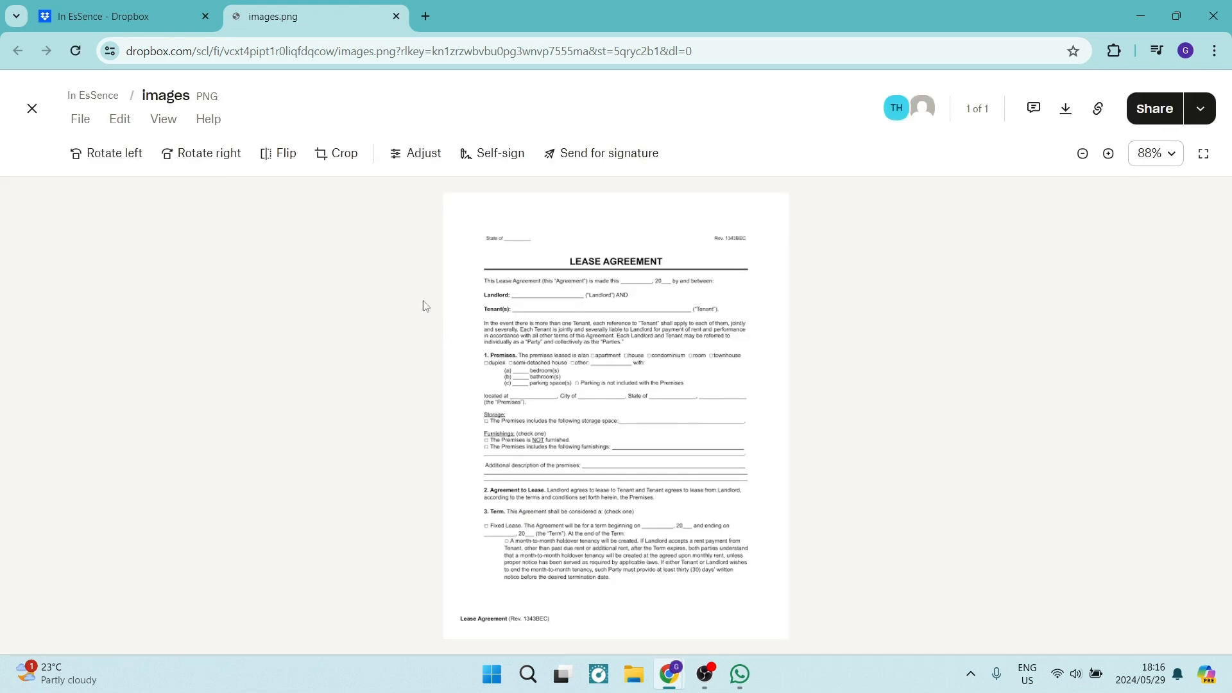
mouse_move(646, 430)
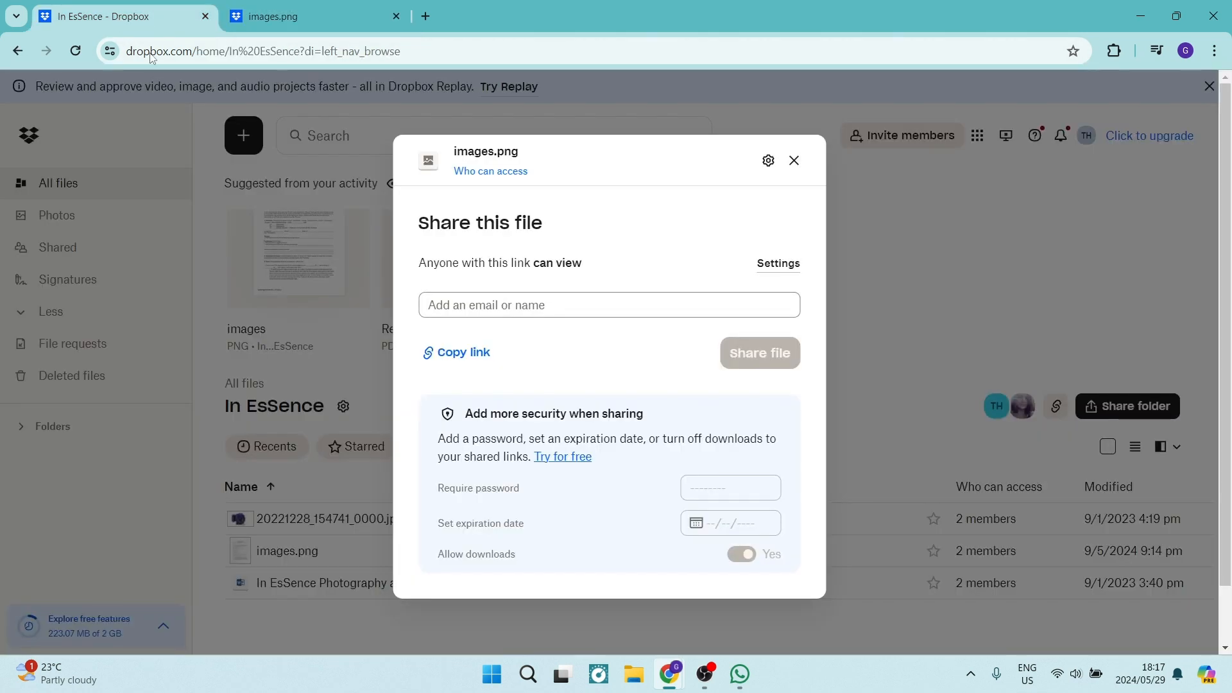
mouse_move(537, 496)
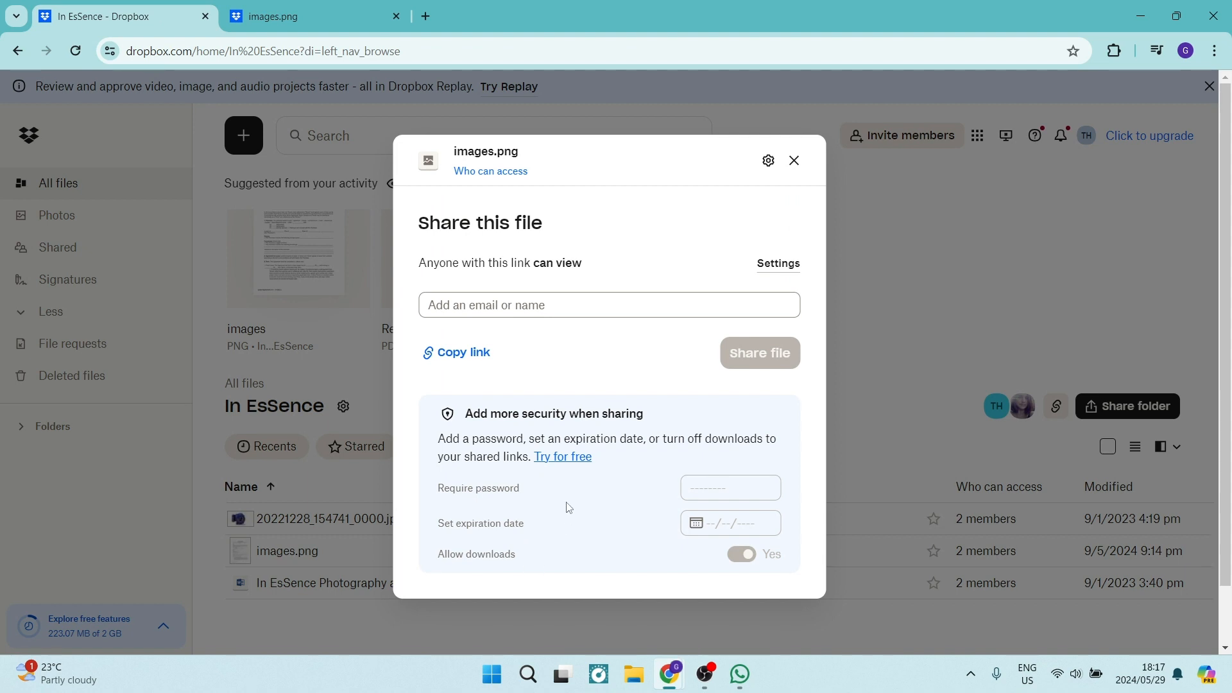
mouse_move(578, 532)
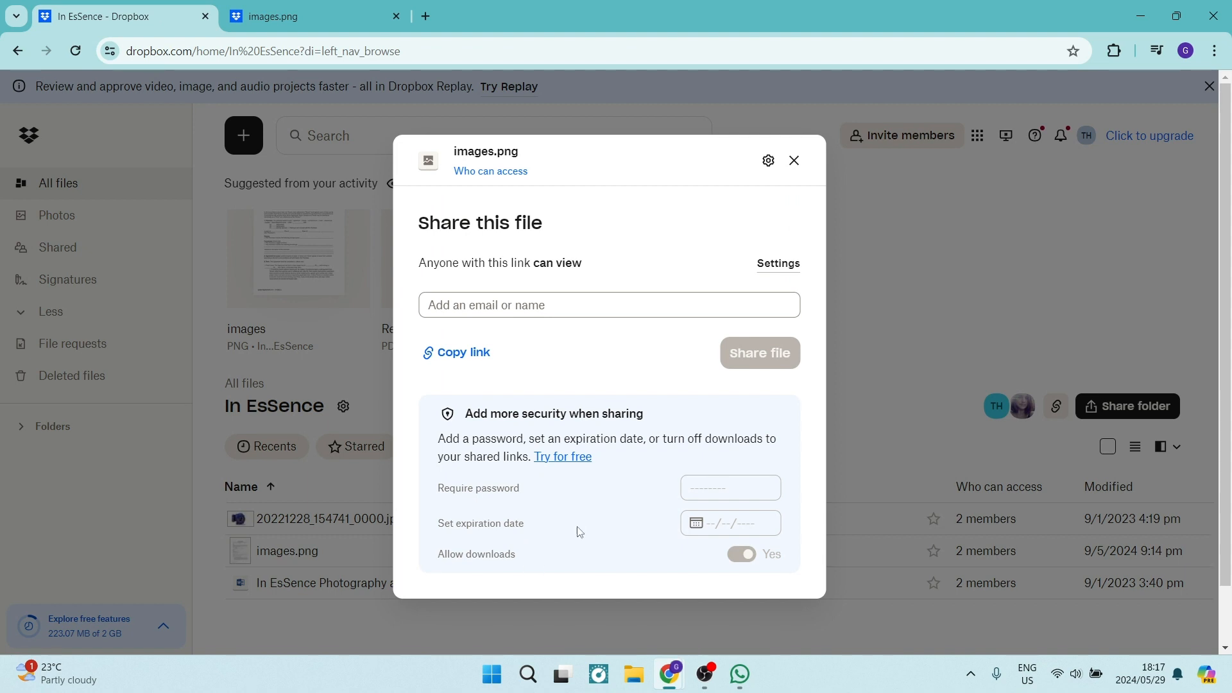